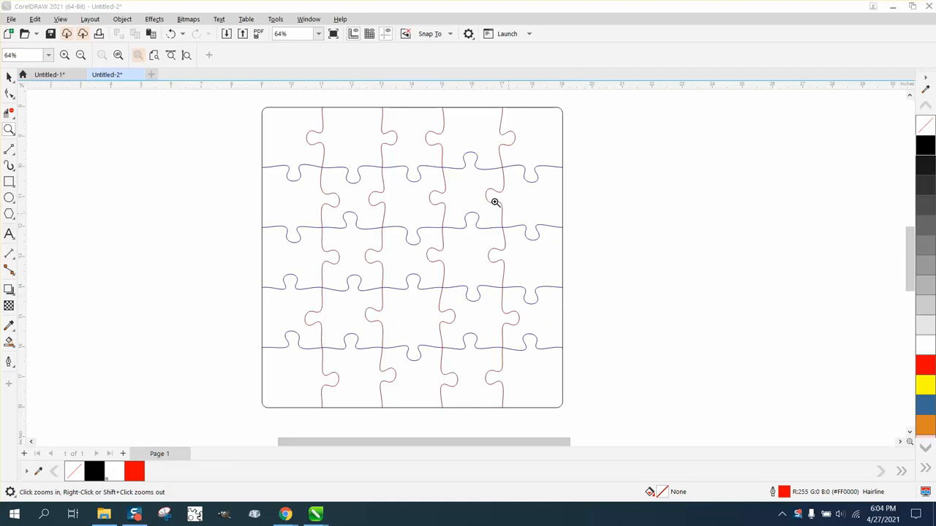
mouse_move(237, 269)
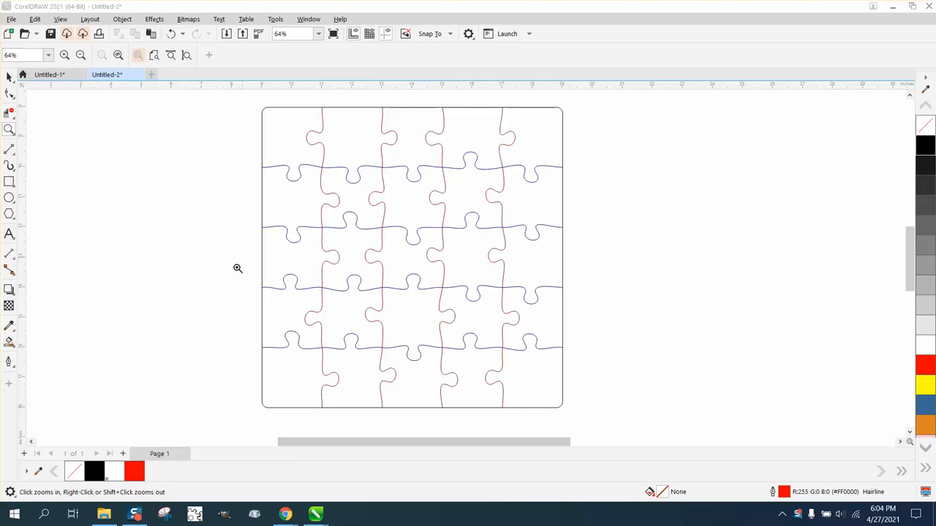
mouse_move(104, 145)
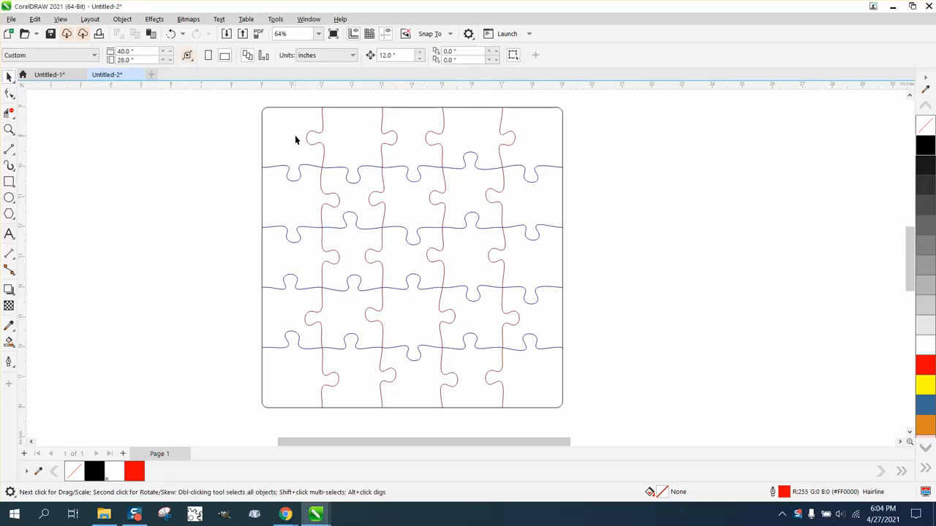
mouse_move(314, 130)
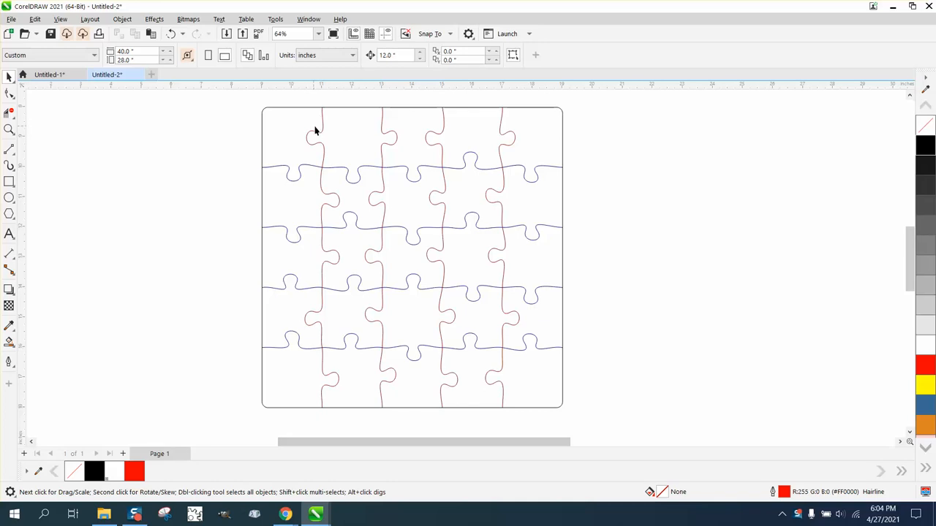
Create the piece shapes from the puzzle's enclosed regions with Smart Fill
click(307, 135)
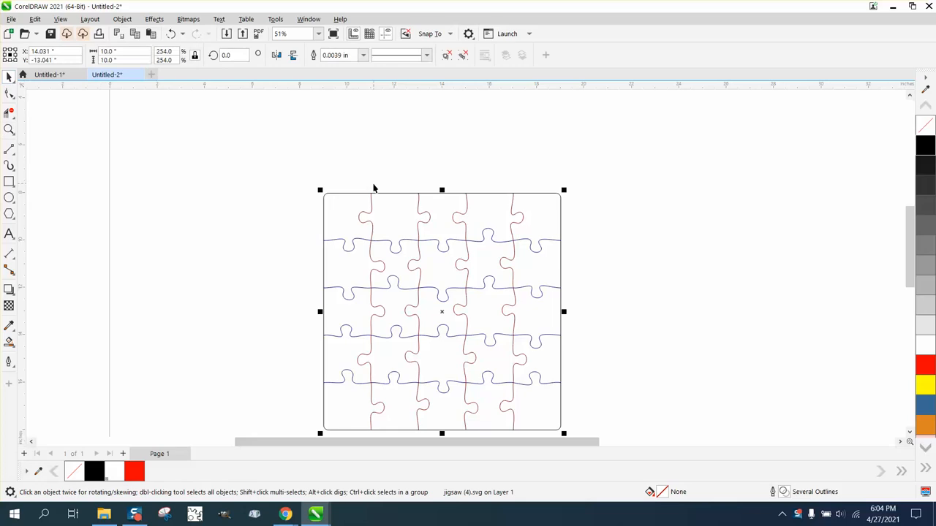
mouse_move(456, 172)
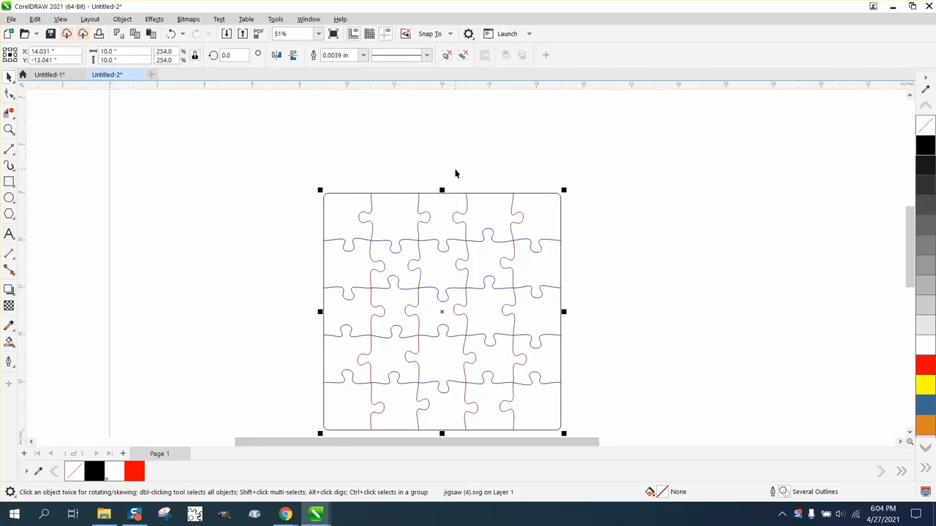
mouse_move(406, 167)
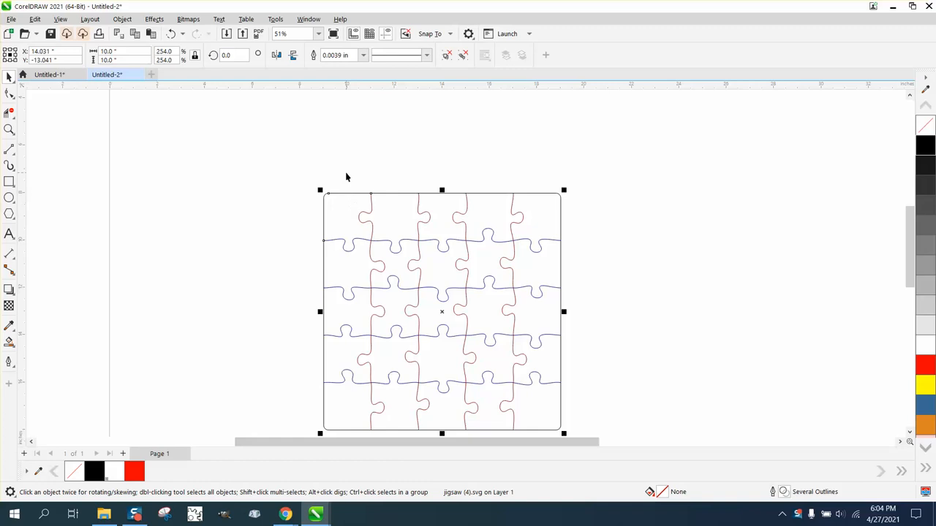
scroll(down, 3)
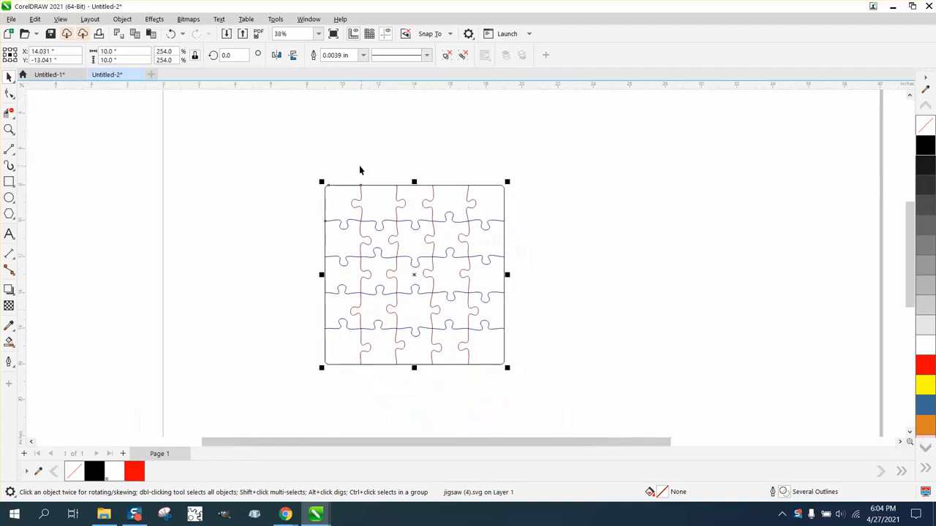
mouse_move(456, 254)
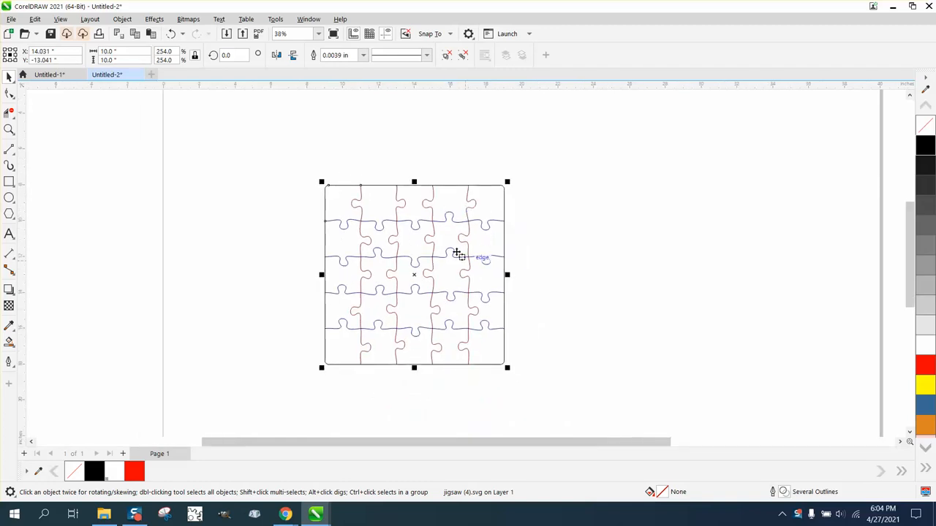
mouse_move(441, 218)
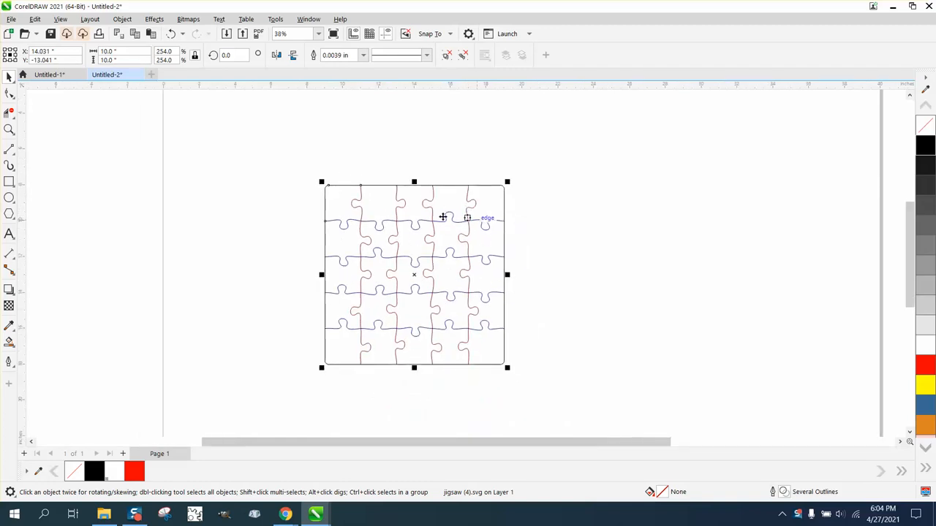
mouse_move(468, 222)
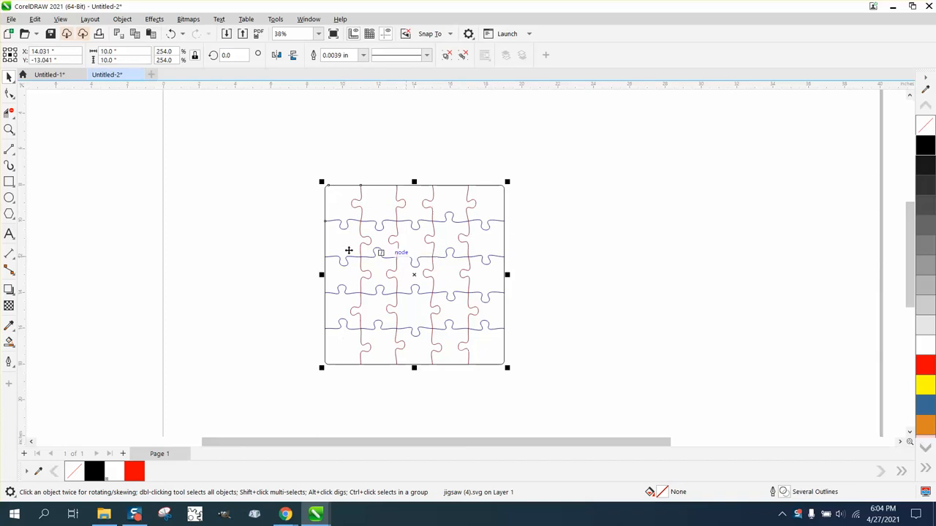
mouse_move(220, 252)
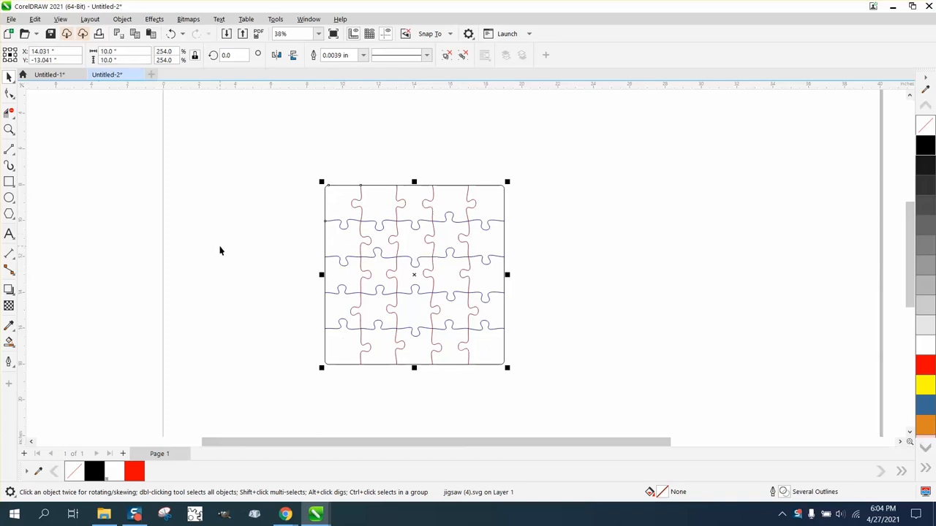
mouse_move(284, 244)
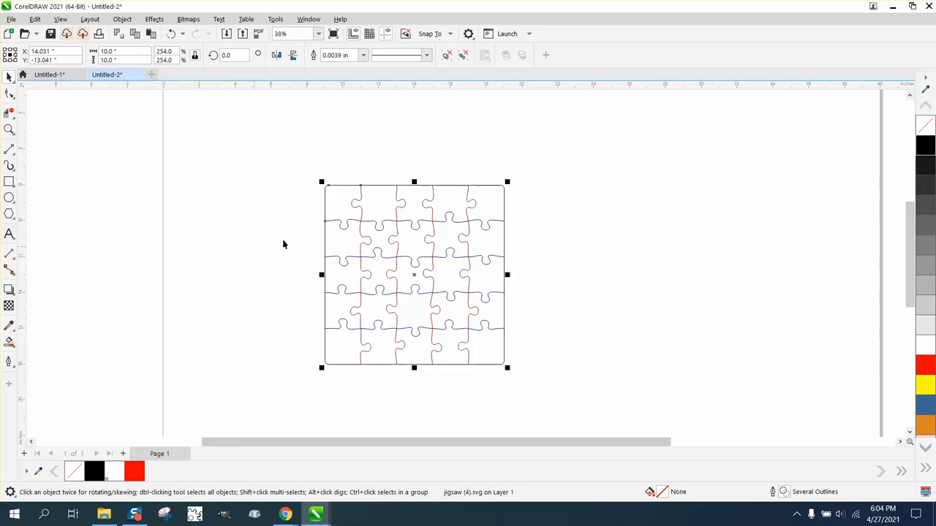
mouse_move(354, 199)
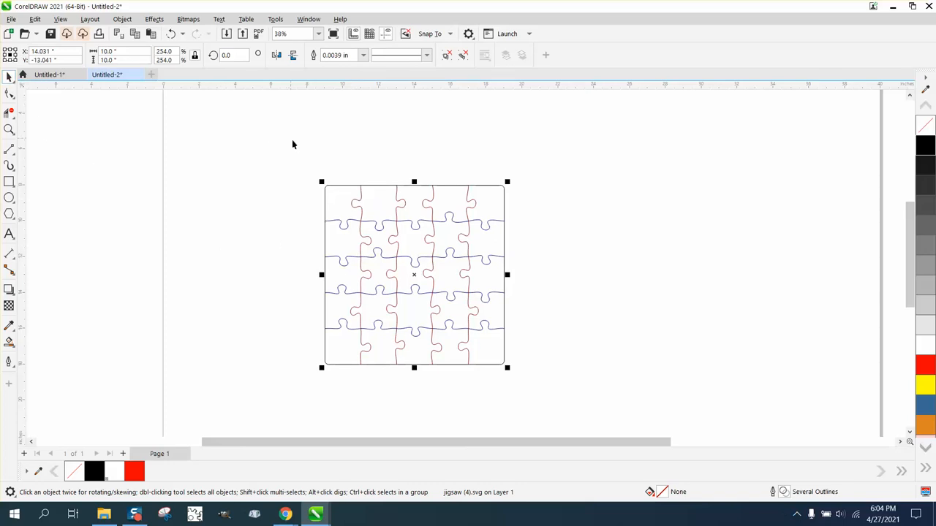
mouse_move(538, 351)
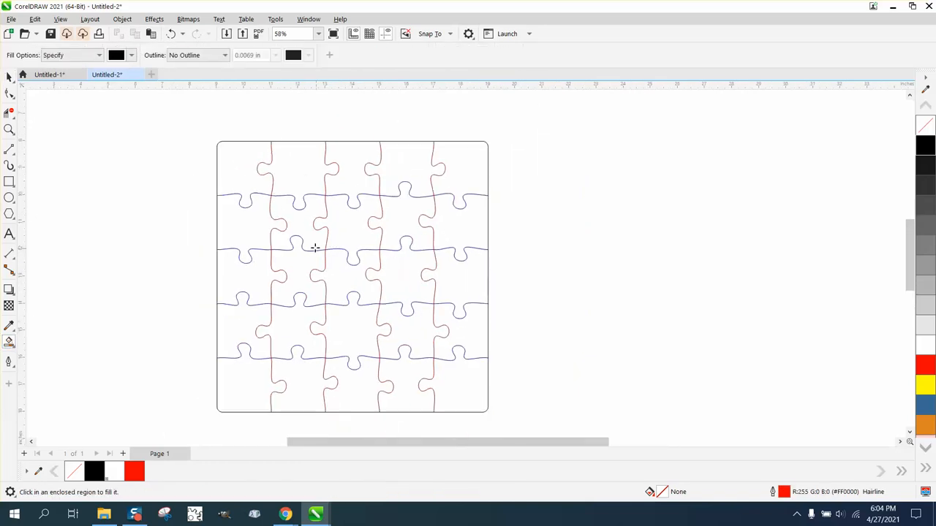
click(242, 176)
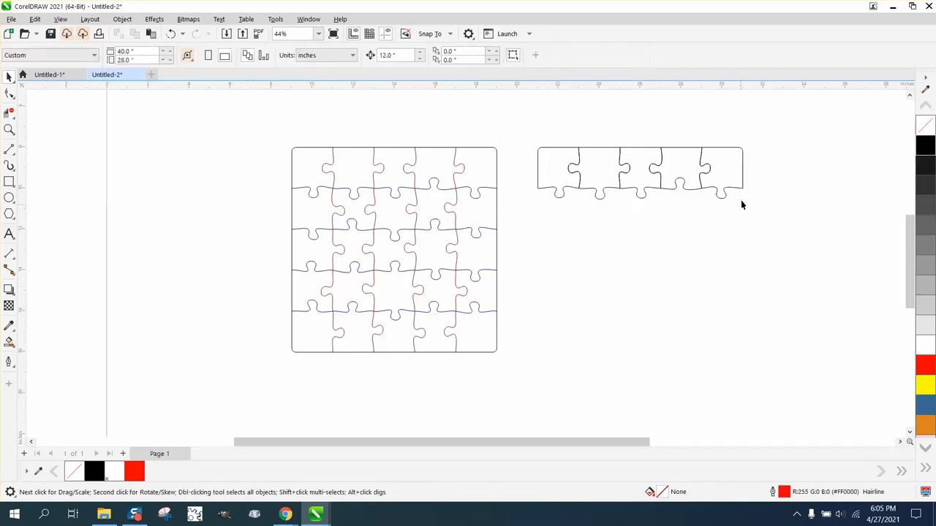
Drag the pieces apart so the row of five sits spaced beside the puzzle
click(738, 173)
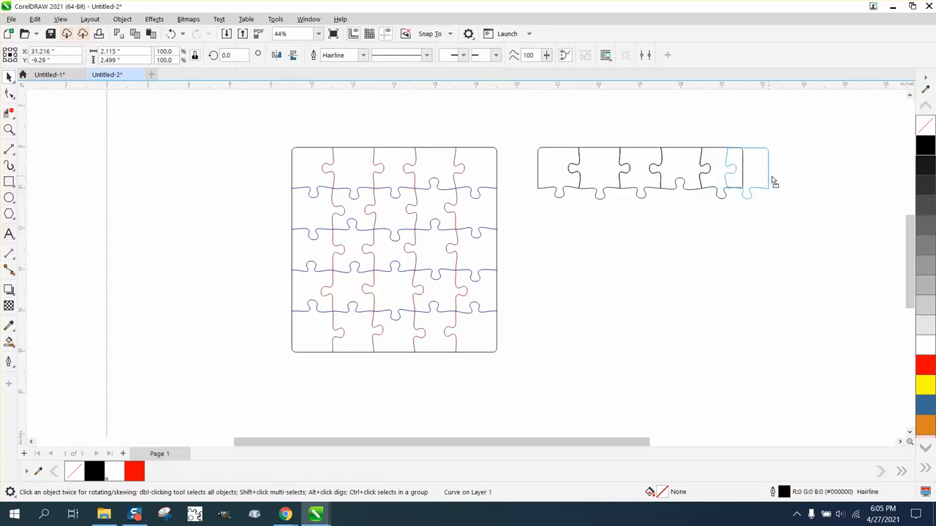
drag(743, 176, 757, 168)
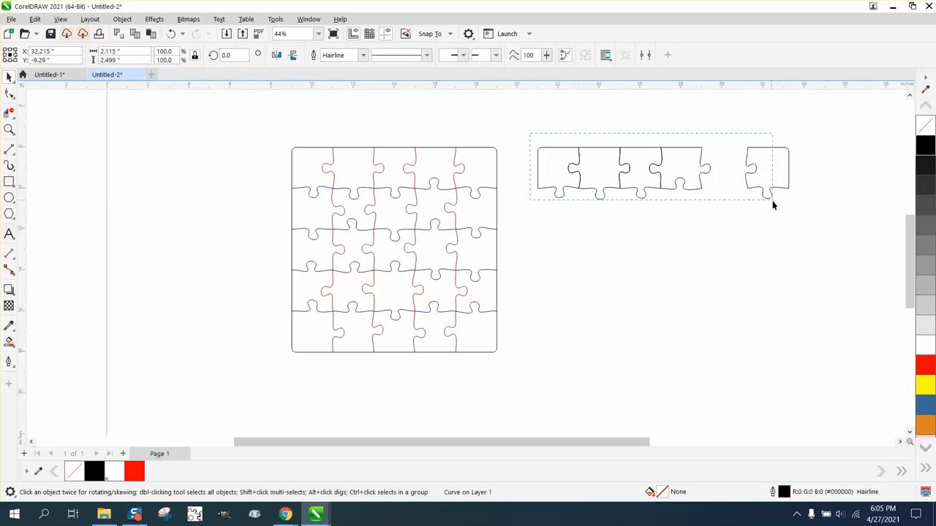
click(307, 19)
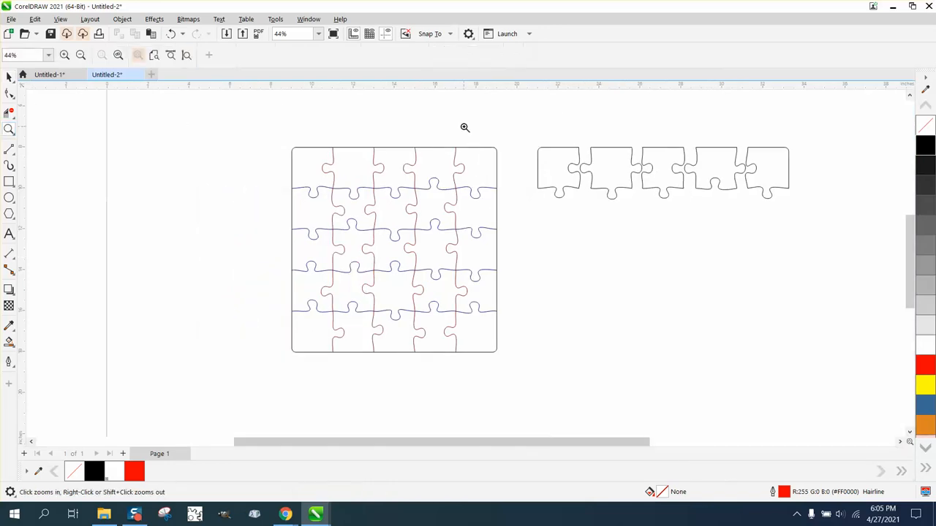
Apply a small-offset red contour to the first jigsaw piece via Effects > Contour
click(465, 129)
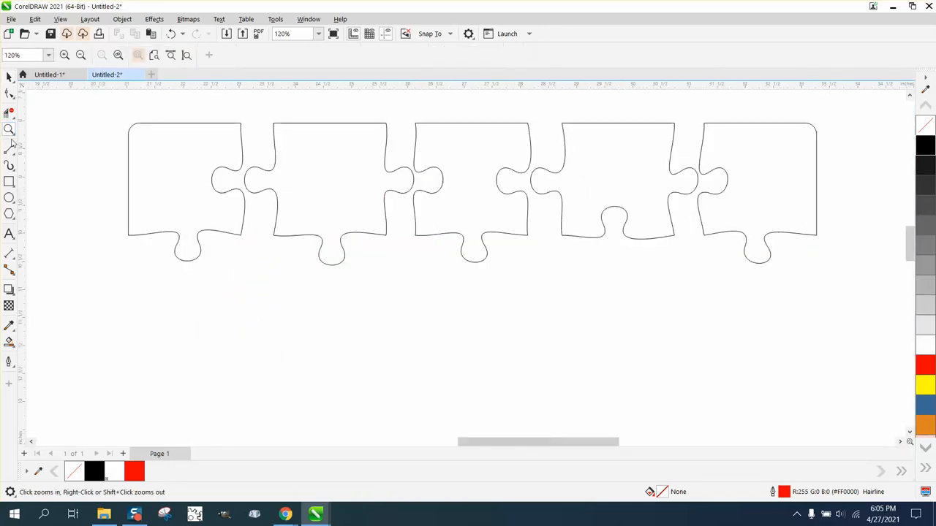
click(155, 19)
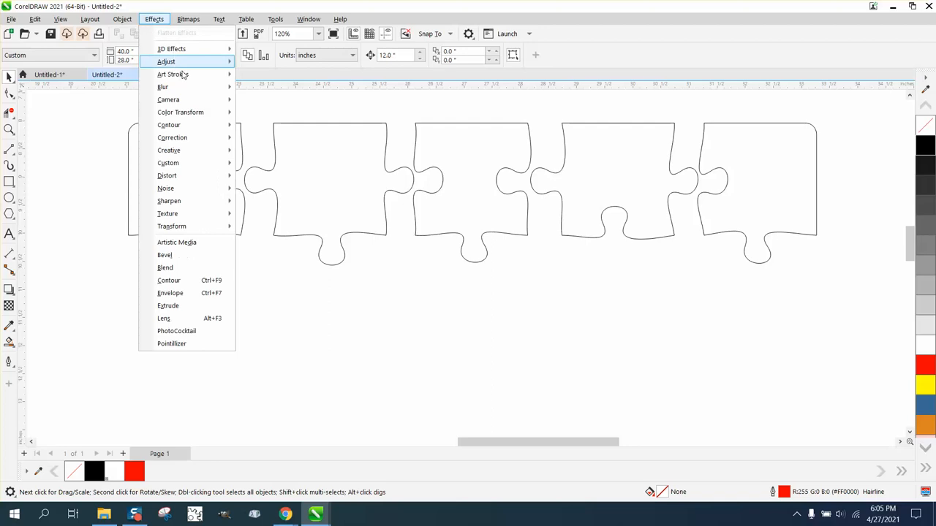
mouse_move(169, 149)
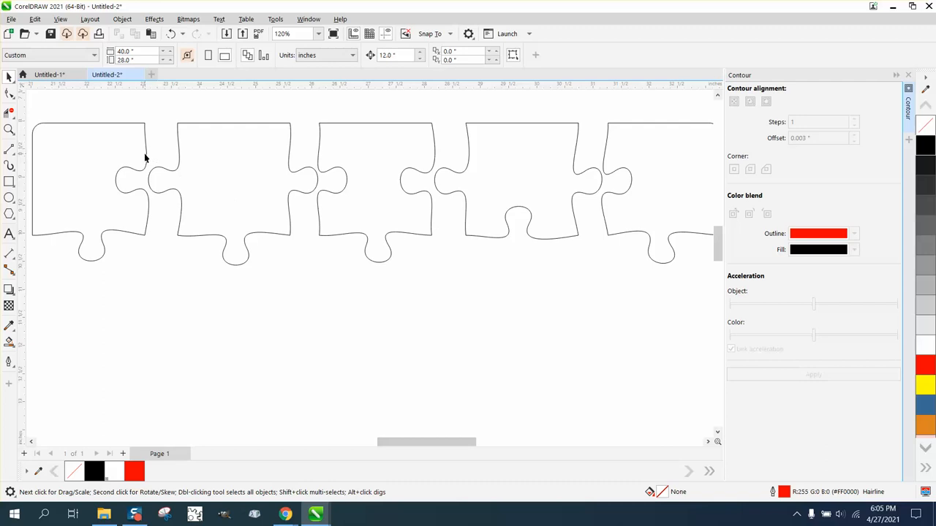
click(91, 183)
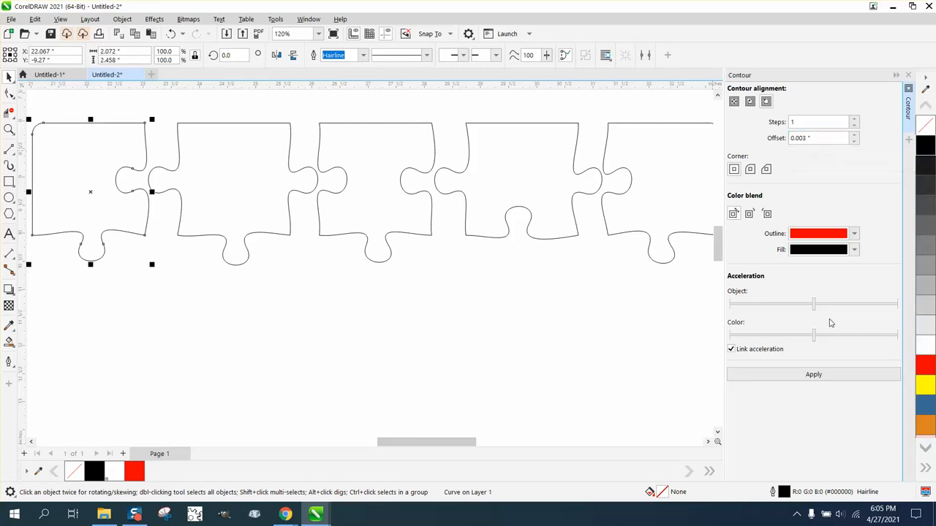
click(9, 129)
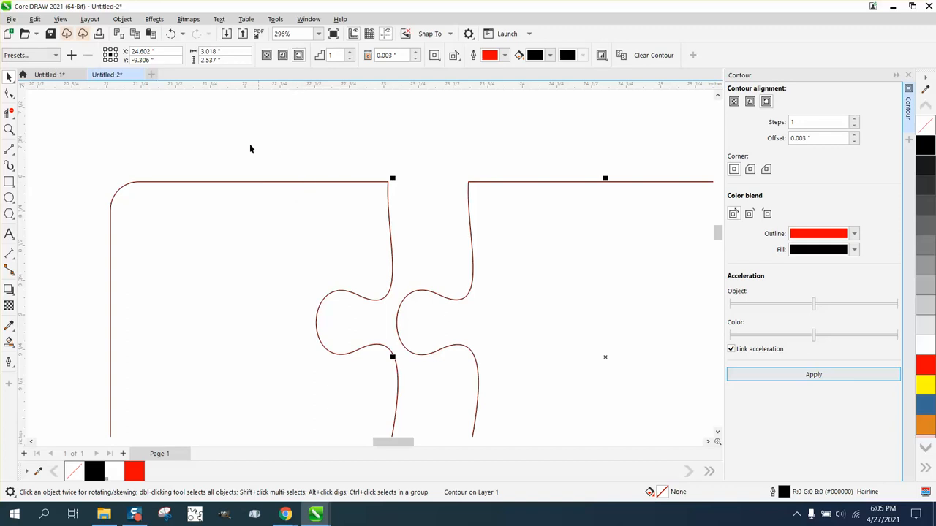
mouse_move(216, 275)
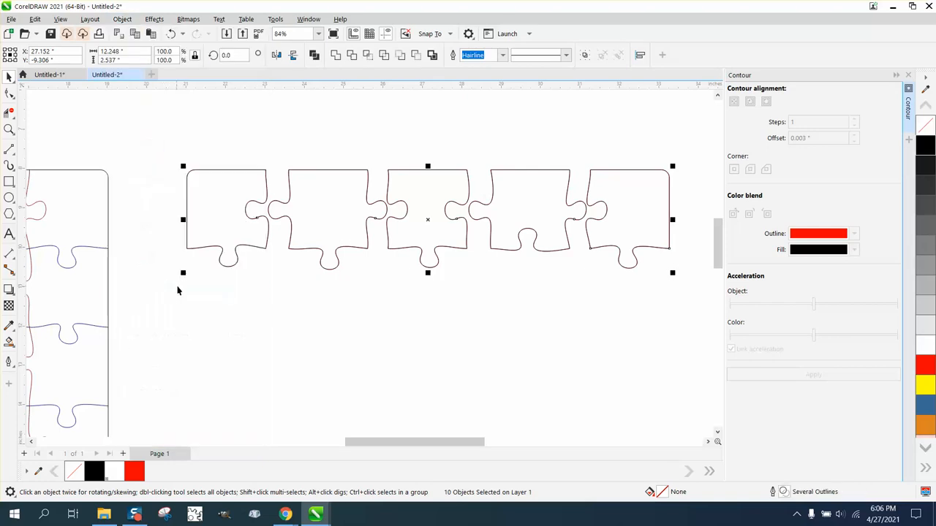
Contour the pieces with 1 step, 0.003 in offset, red outline, above the black row
click(227, 220)
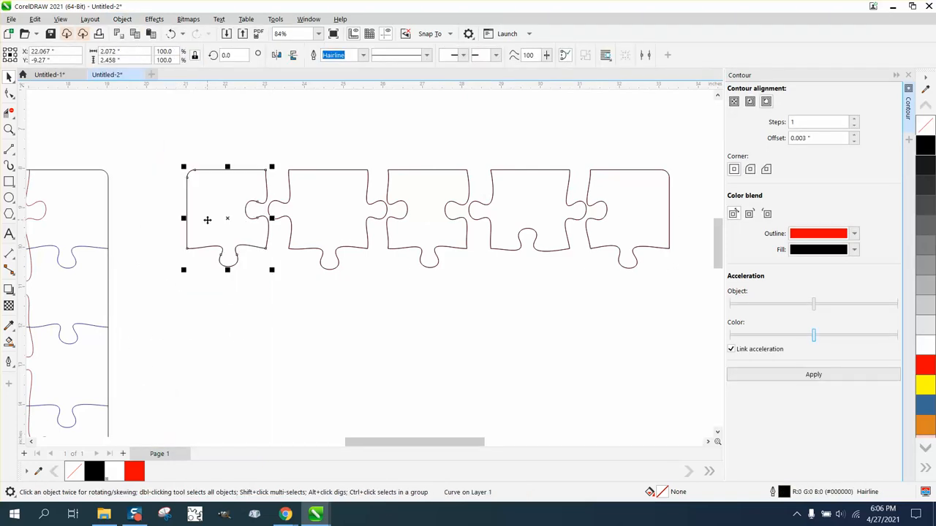
click(198, 132)
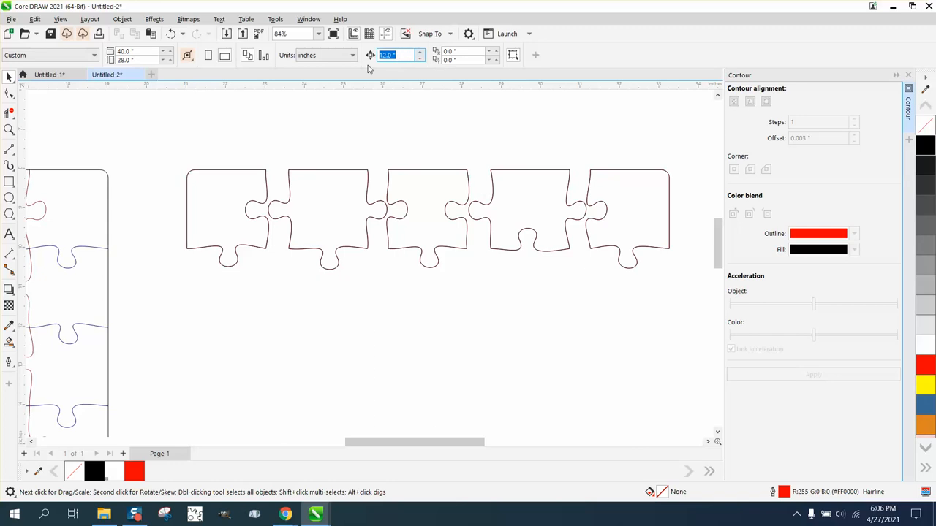
click(227, 217)
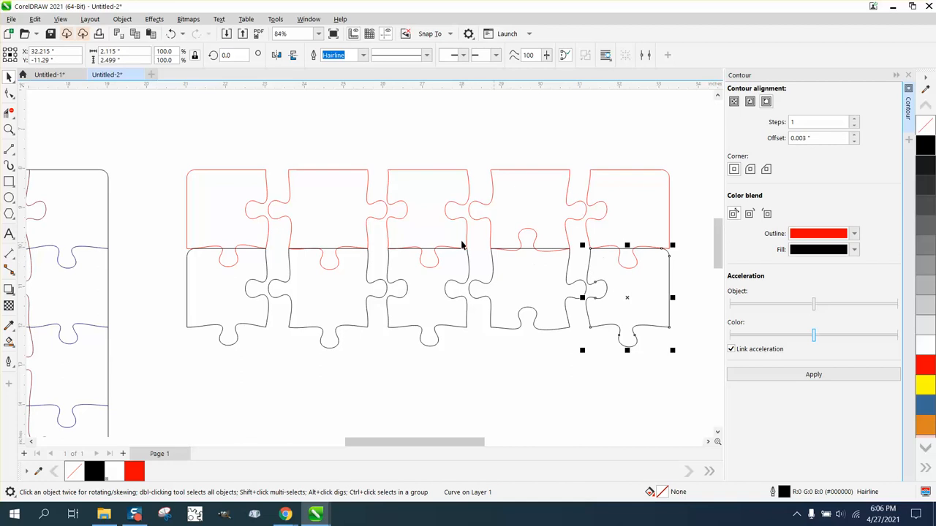
mouse_move(226, 290)
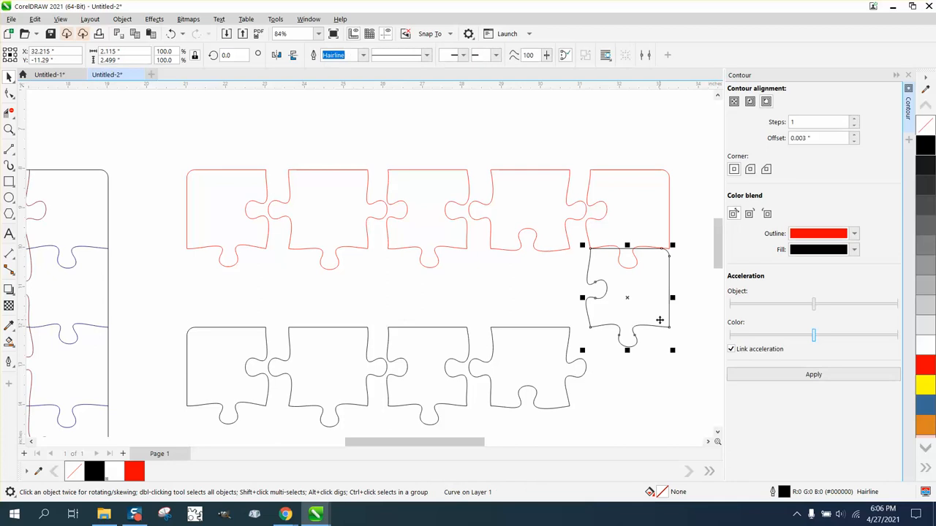
drag(625, 298, 626, 377)
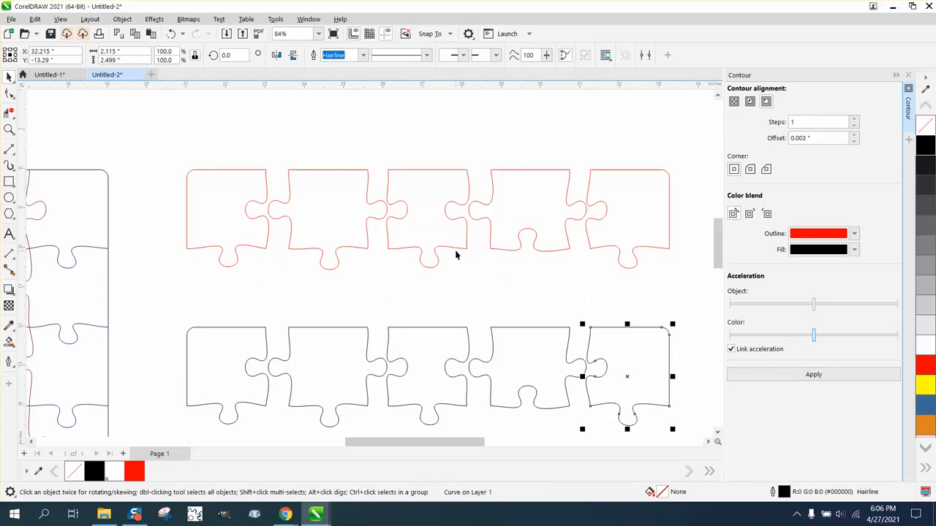
mouse_move(465, 254)
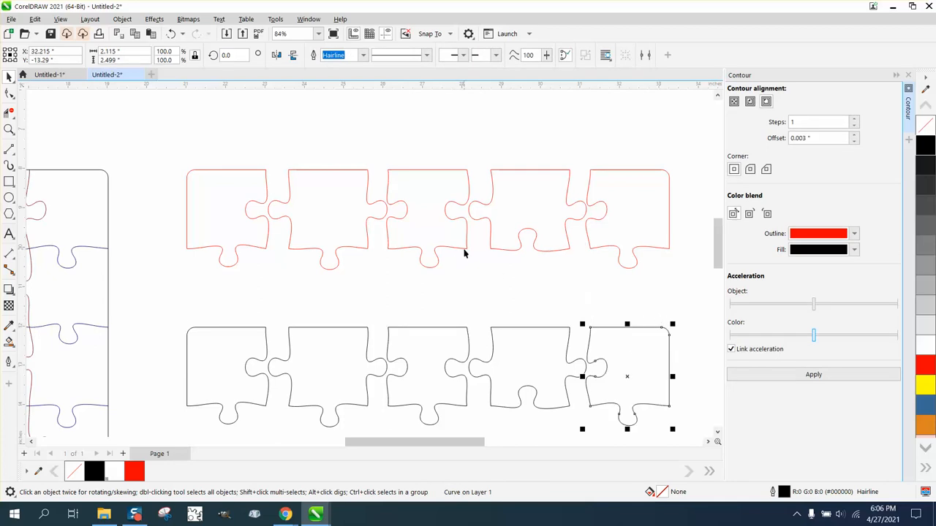
mouse_move(316, 202)
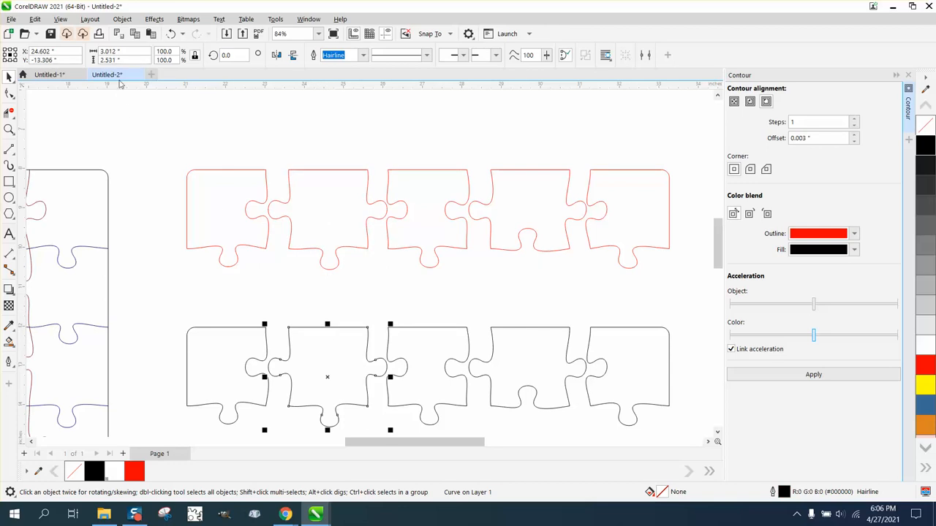
mouse_move(123, 95)
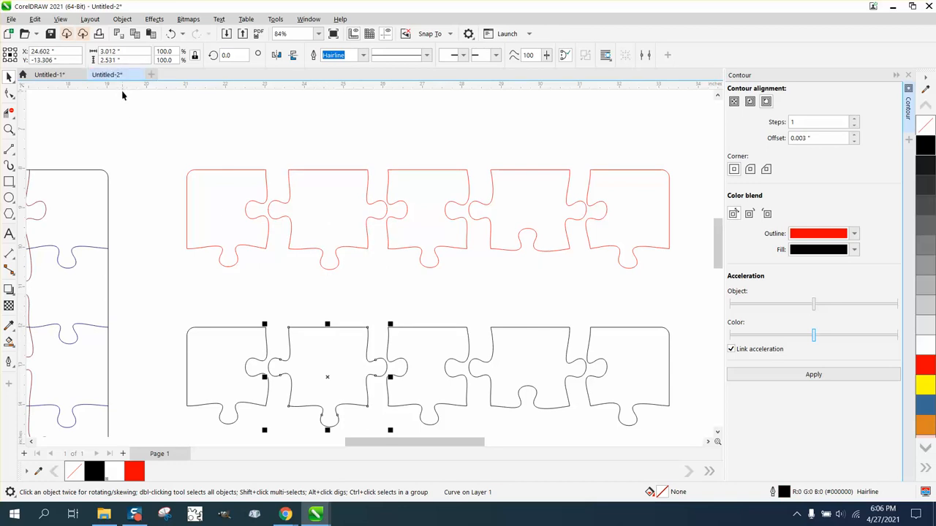
mouse_move(307, 319)
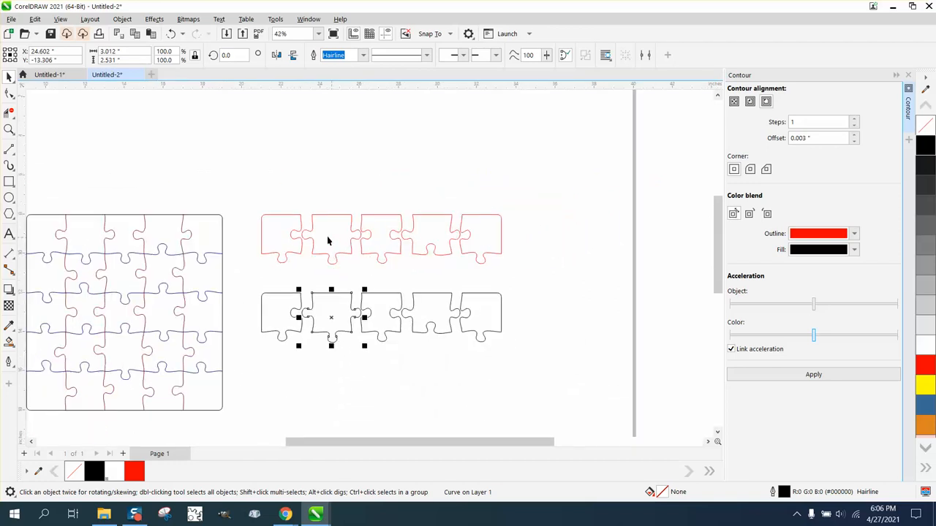
mouse_move(183, 260)
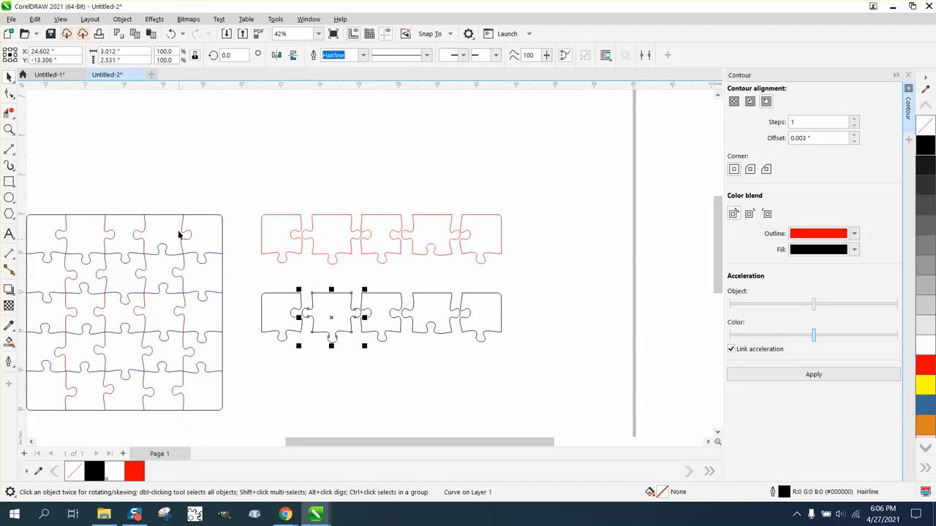
mouse_move(183, 223)
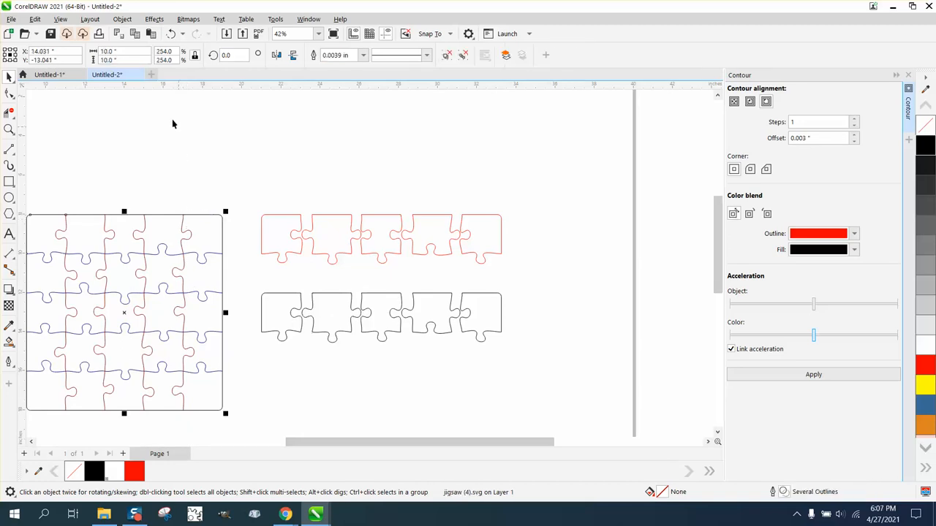
mouse_move(257, 178)
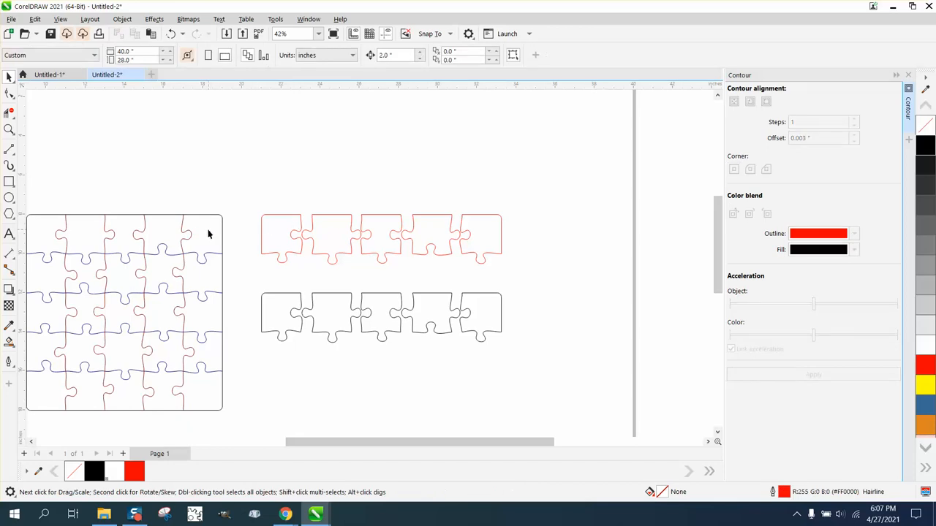
mouse_move(279, 231)
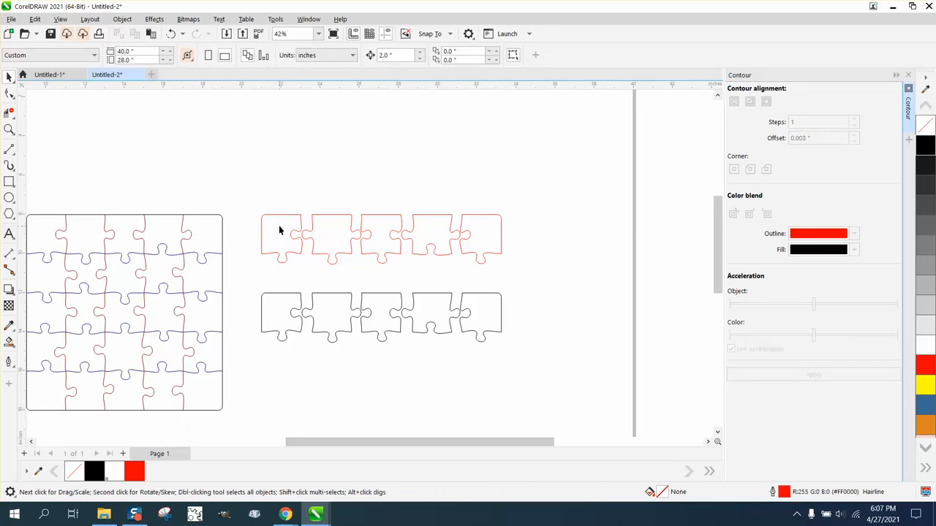
mouse_move(265, 222)
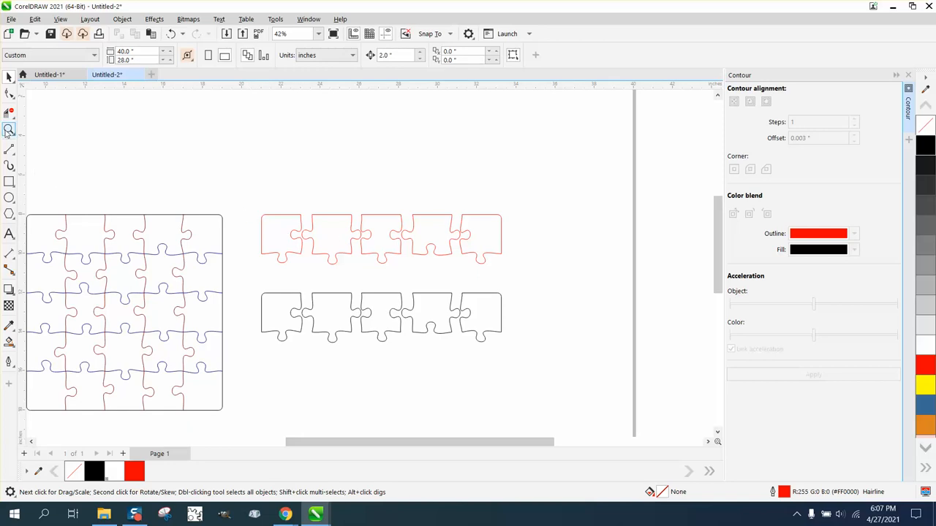
click(9, 128)
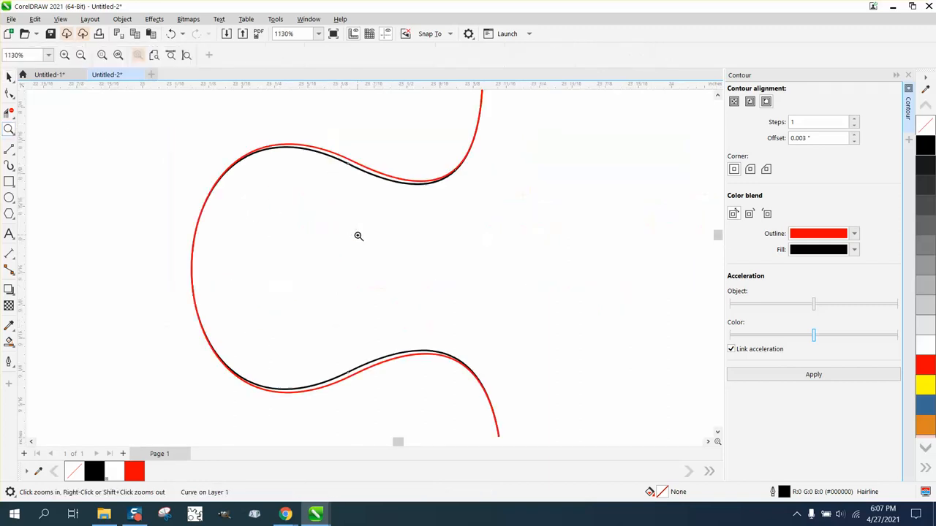
click(358, 237)
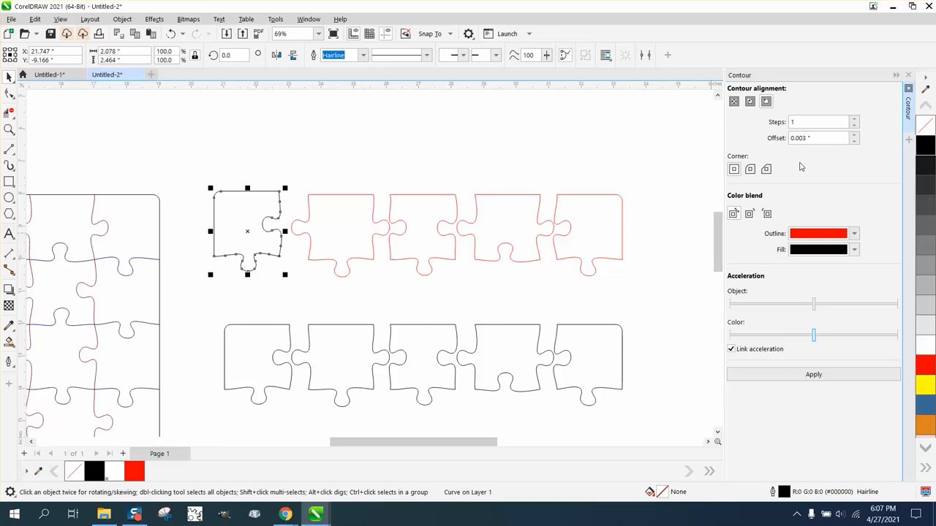
Check the Contour docker offset, still 0.003 inch, for the first top-row piece
click(816, 137)
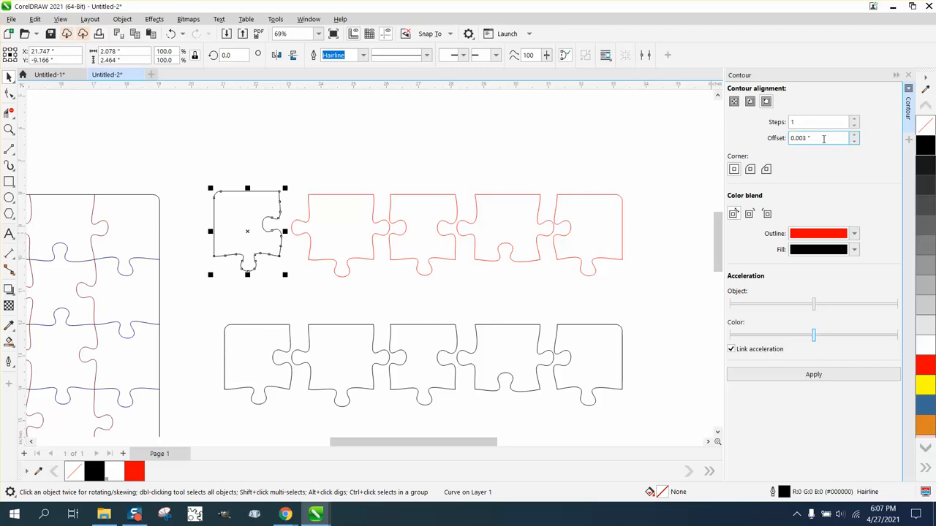
mouse_move(819, 137)
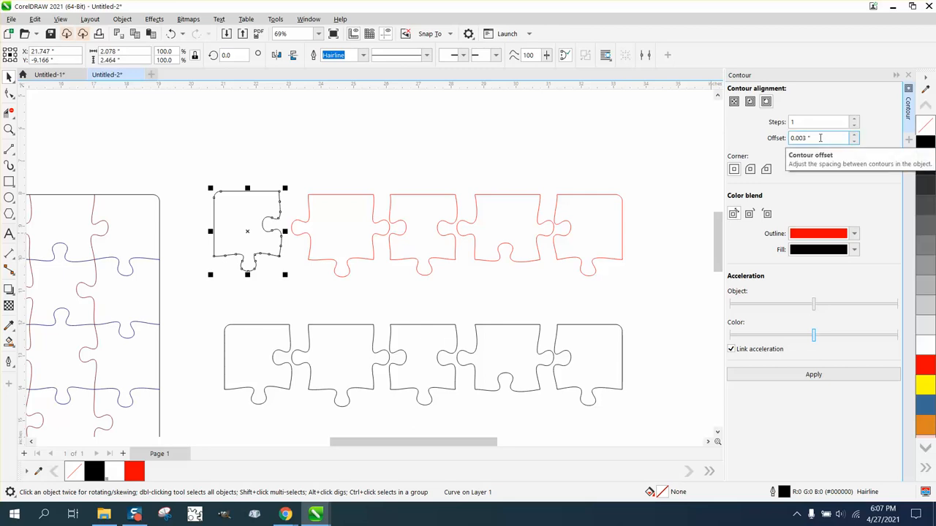
mouse_move(441, 161)
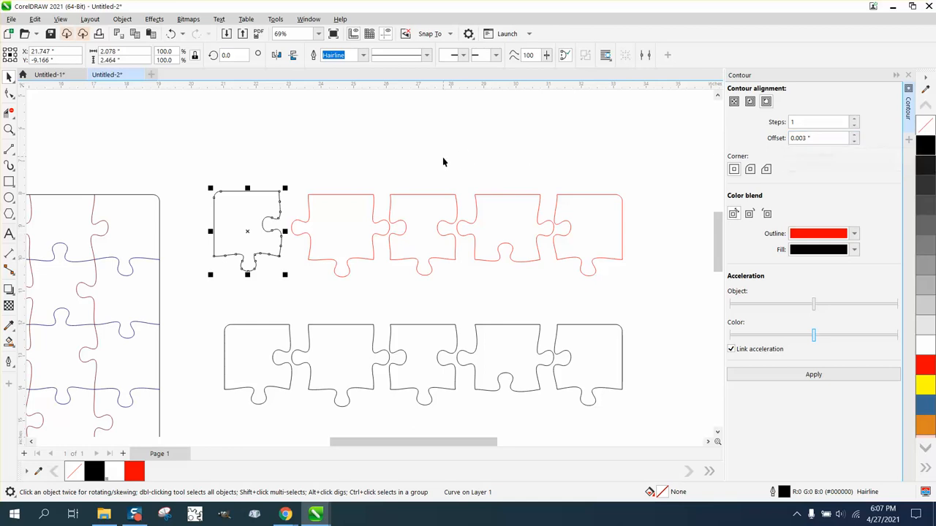
click(816, 138)
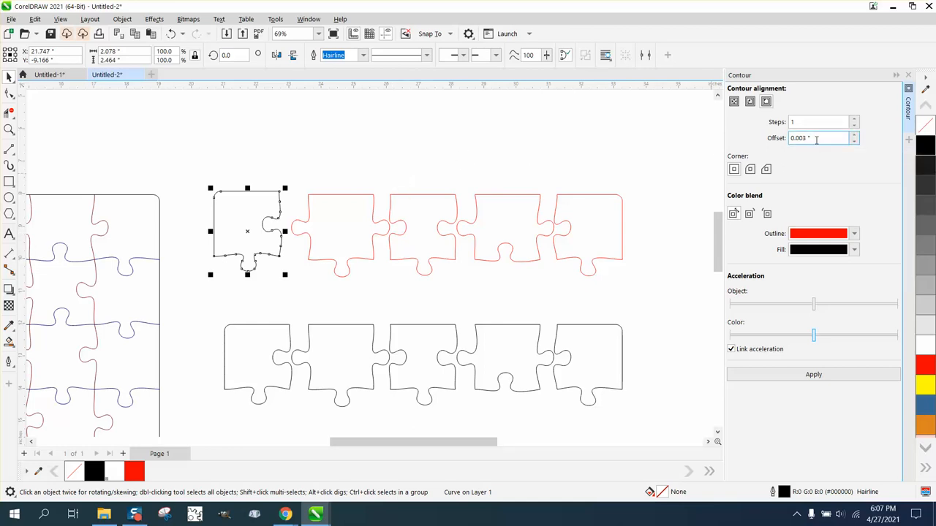
mouse_move(815, 138)
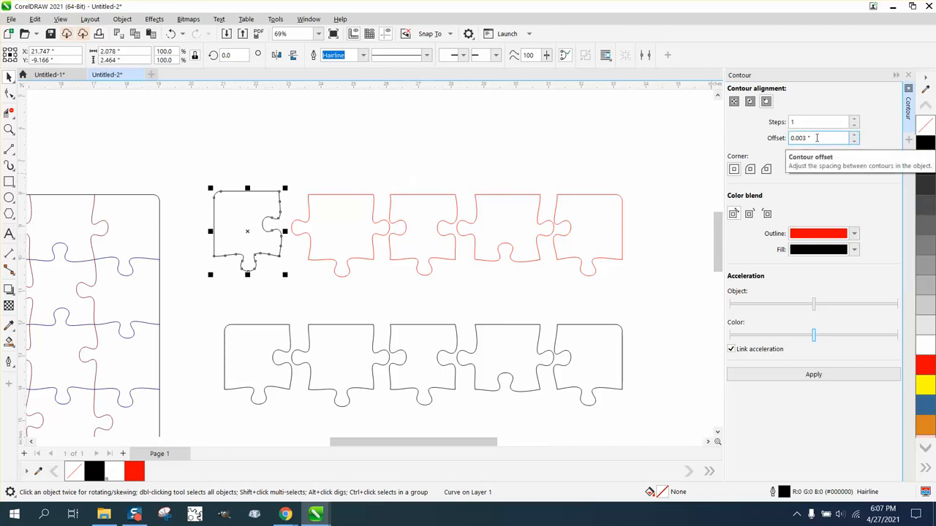
mouse_move(358, 307)
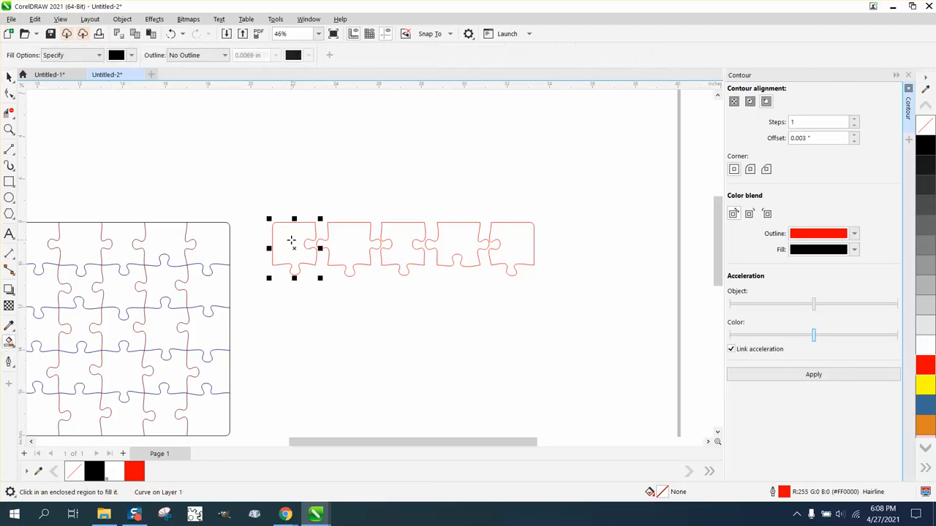
Fill the five contoured pieces black, yellow, red, blue and orange with Smart Fill
click(131, 56)
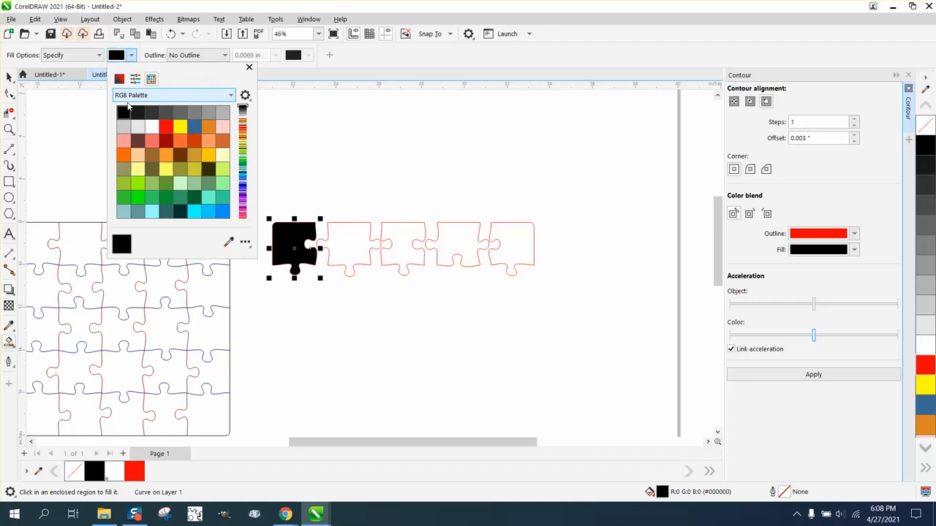
click(181, 125)
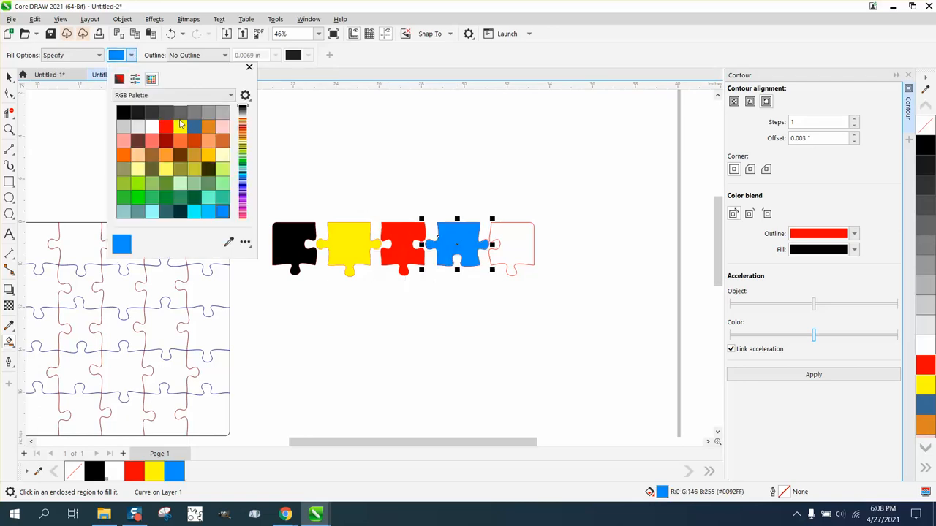
click(178, 126)
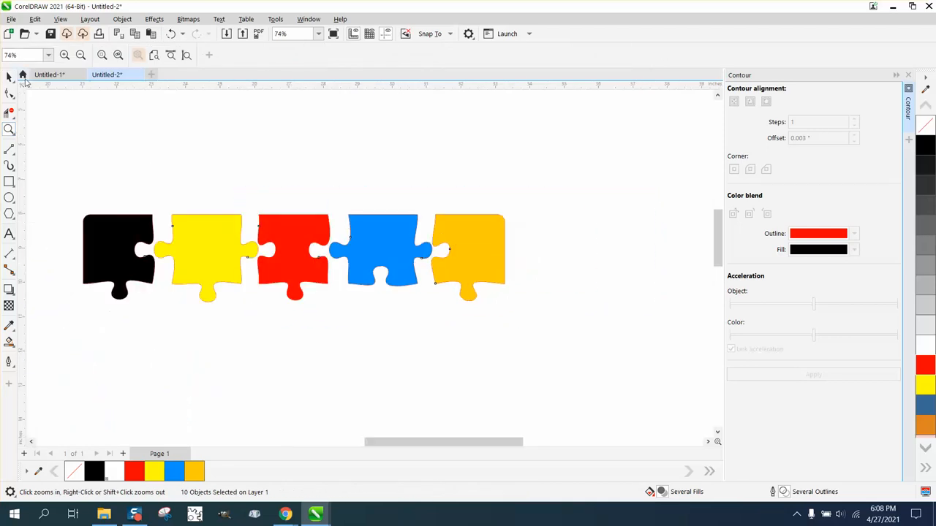
Return to selecting objects before framing the puzzle
click(9, 76)
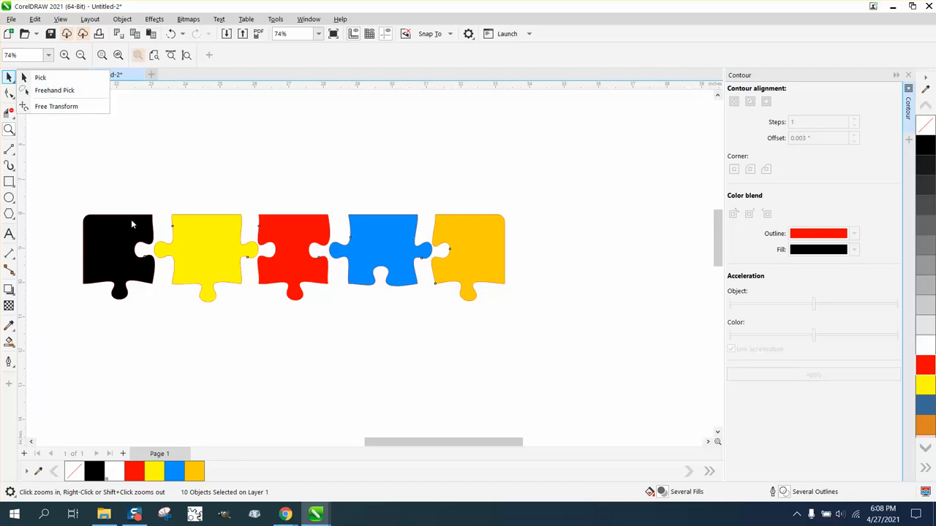
mouse_move(154, 222)
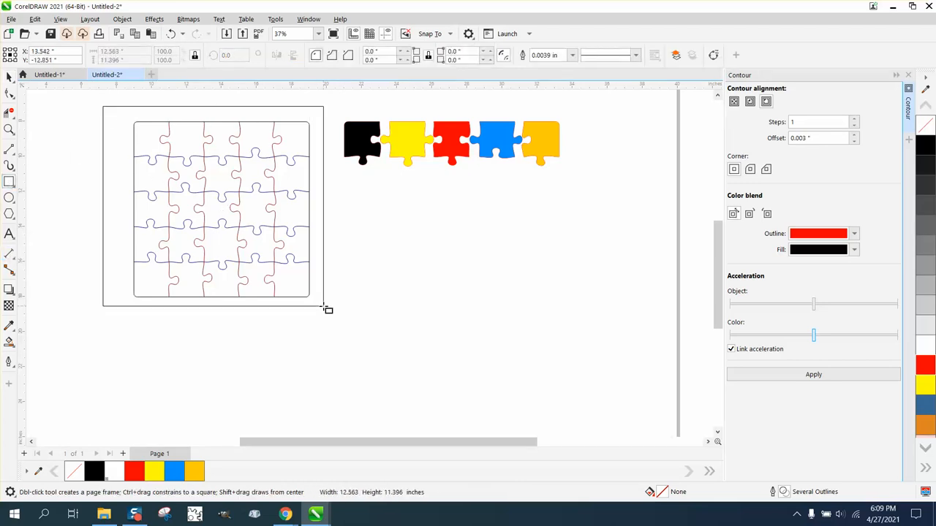
Draw a rectangular frame around the 5x5 puzzle and move the coloured pieces to its right
drag(212, 122, 439, 329)
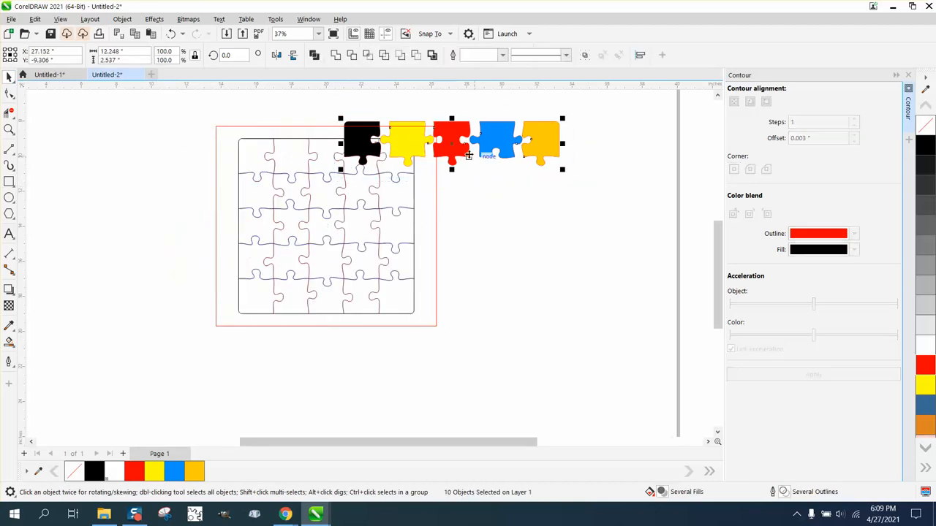
drag(450, 143, 585, 143)
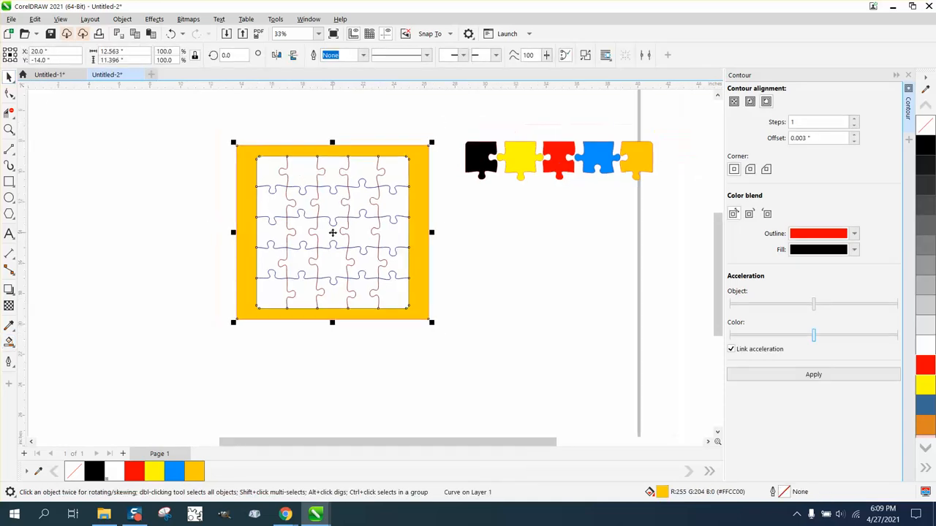
drag(331, 232, 137, 231)
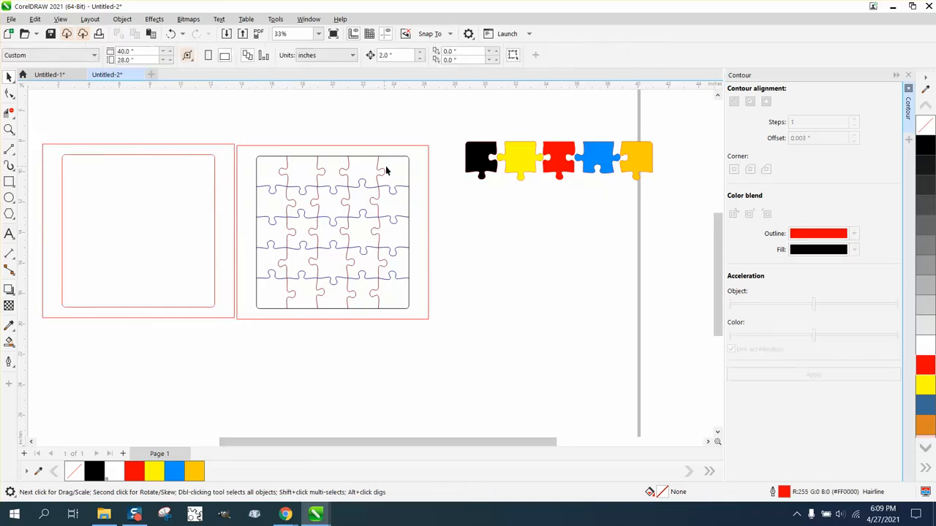
mouse_move(517, 154)
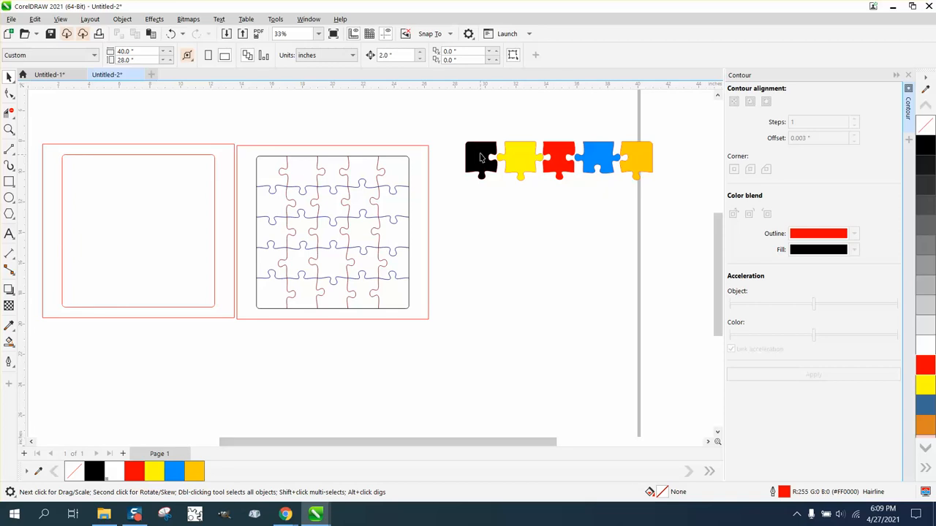
Select all five coloured pieces beside the frame
click(481, 157)
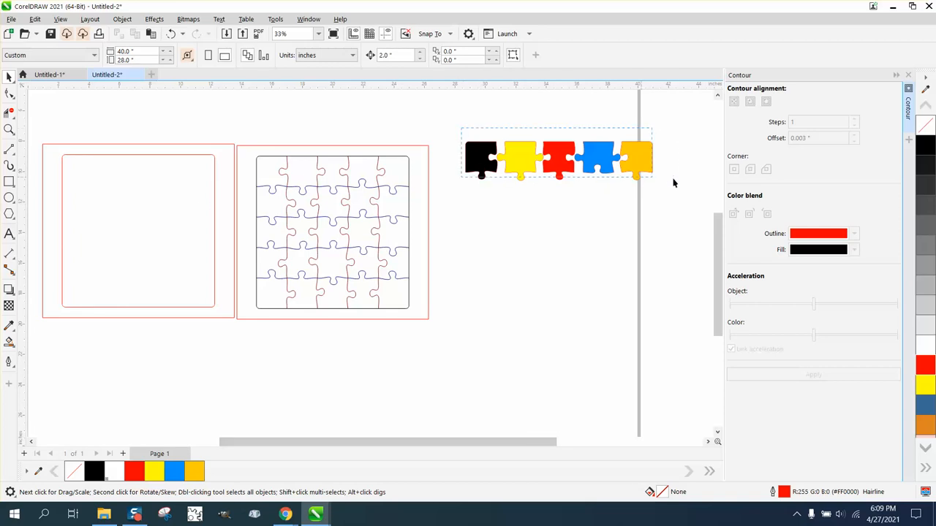
click(558, 157)
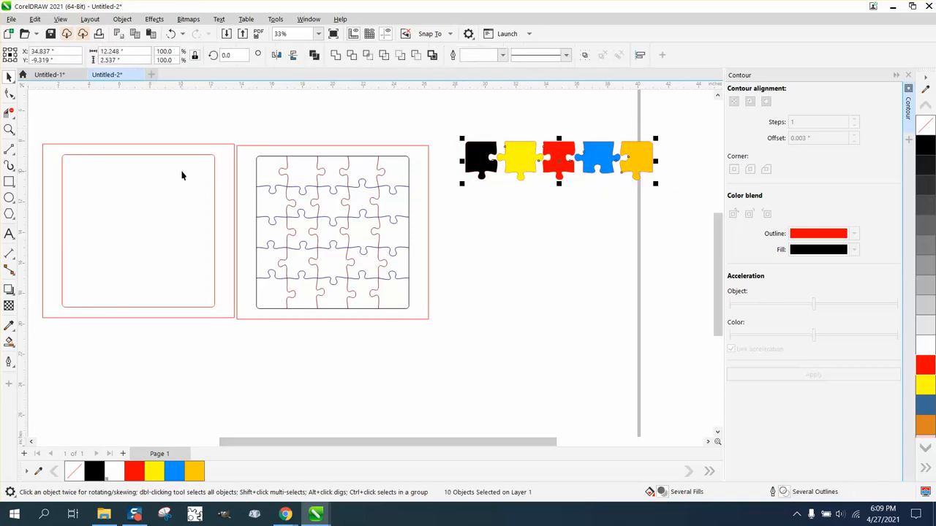